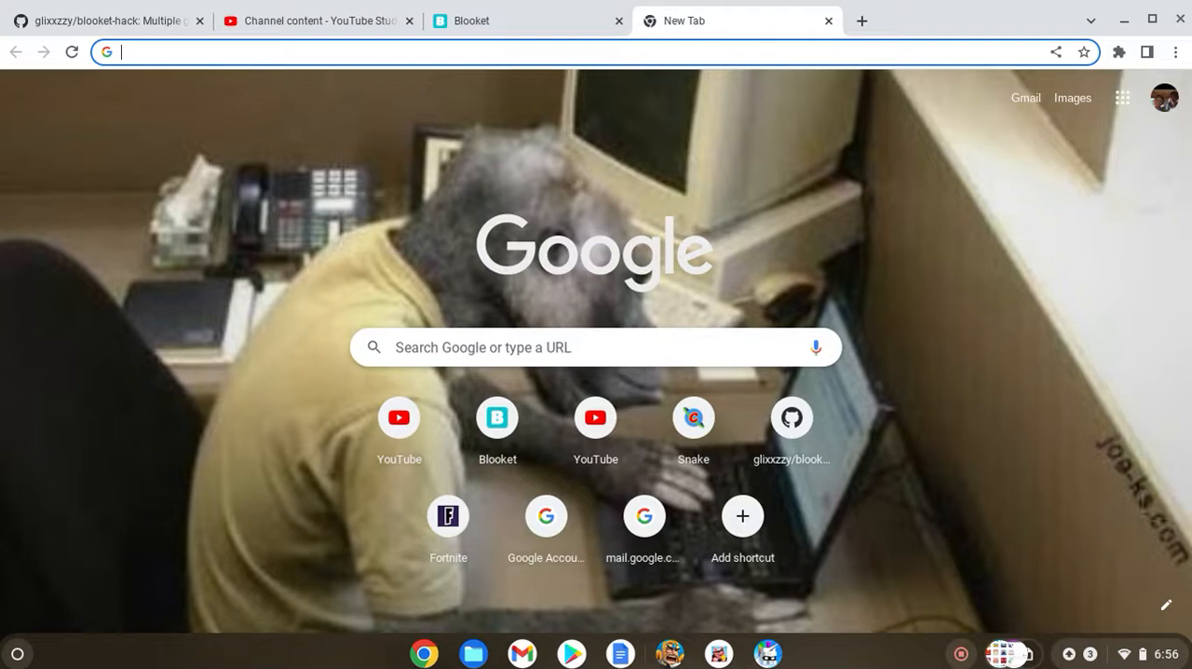
mouse_move(674, 272)
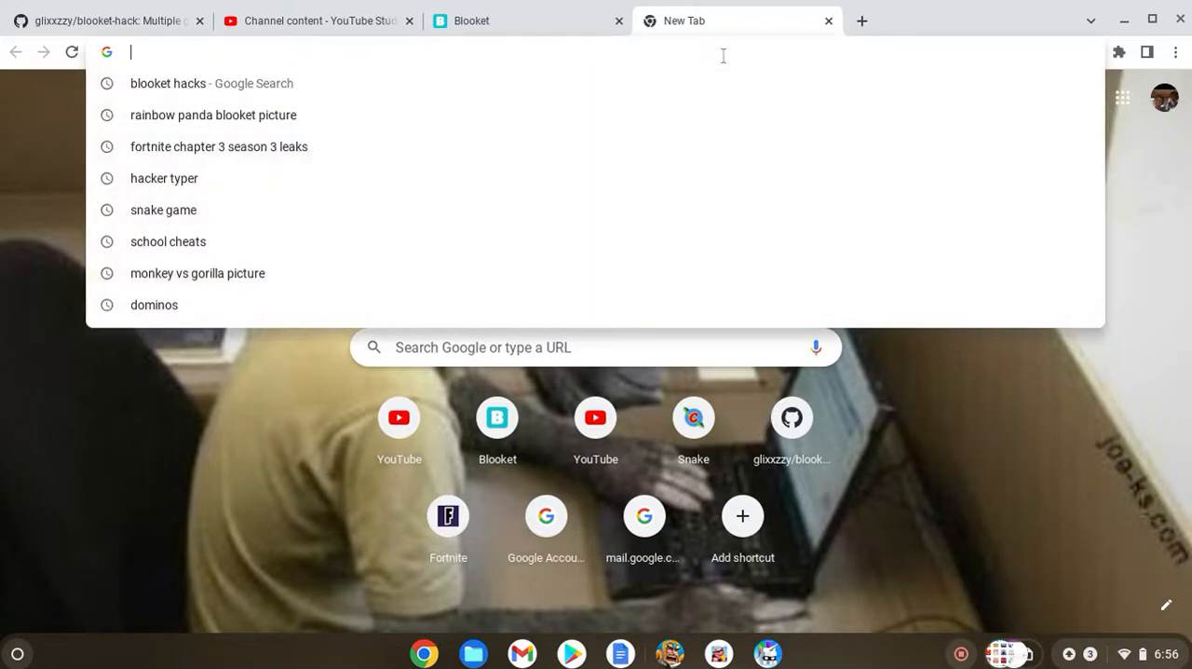
Search Google for 'blooket hacks' and choose the top GitHub blooket-hack result
left_click(167, 82)
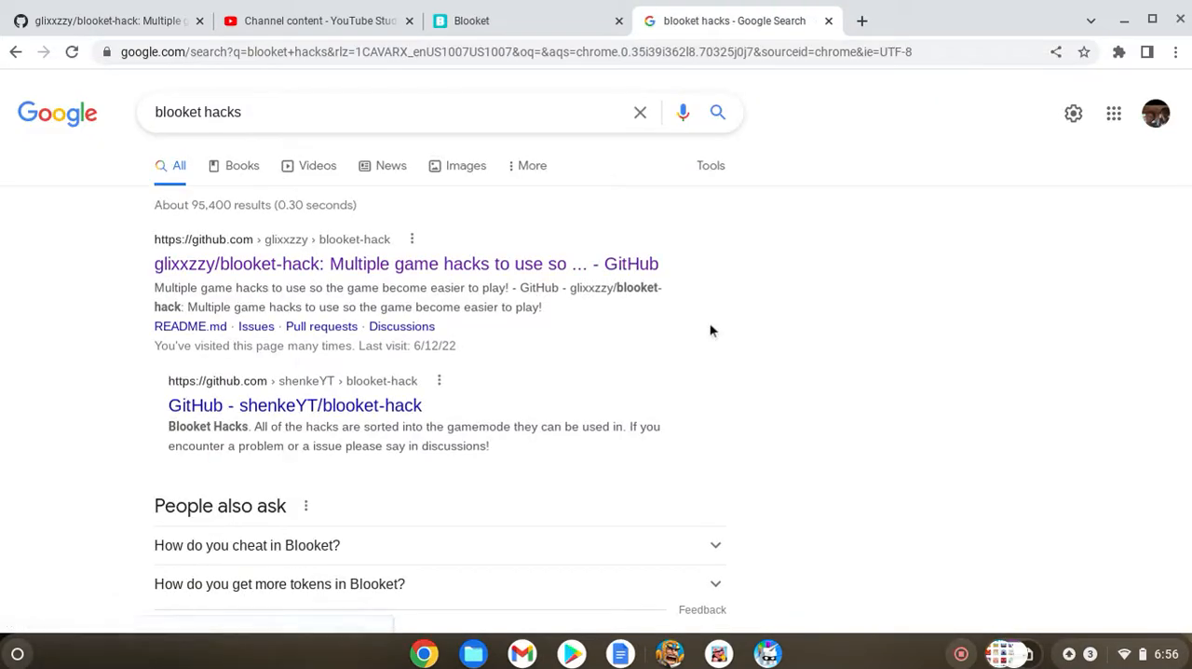
mouse_move(452, 279)
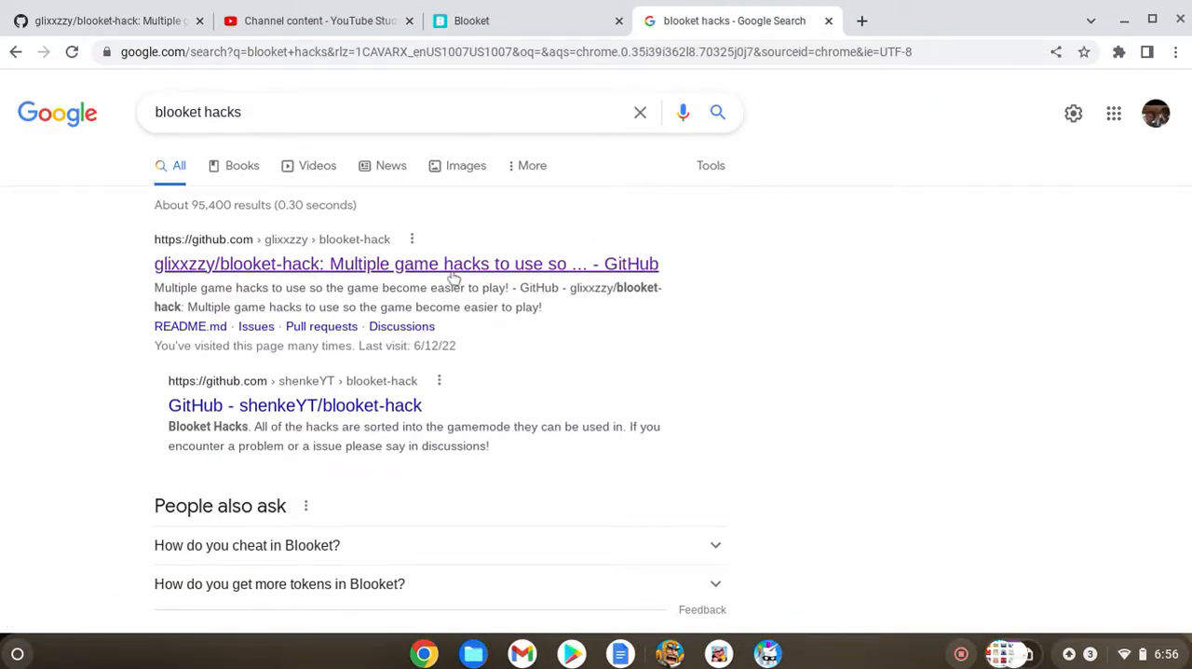
mouse_move(372, 271)
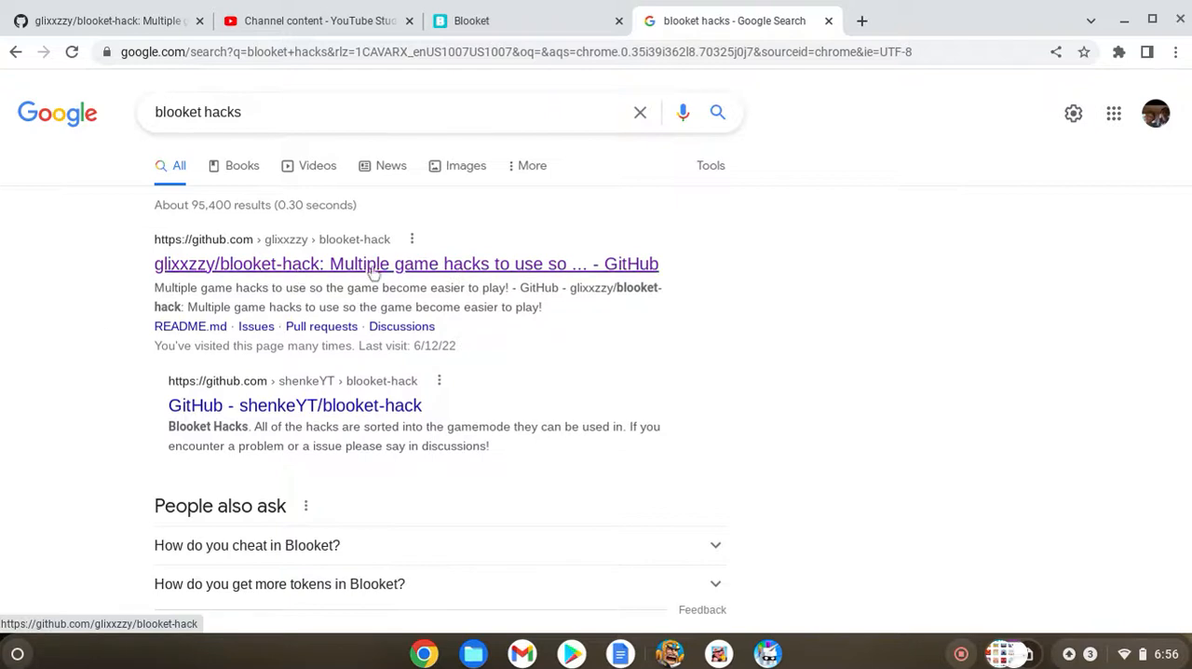
left_click(401, 265)
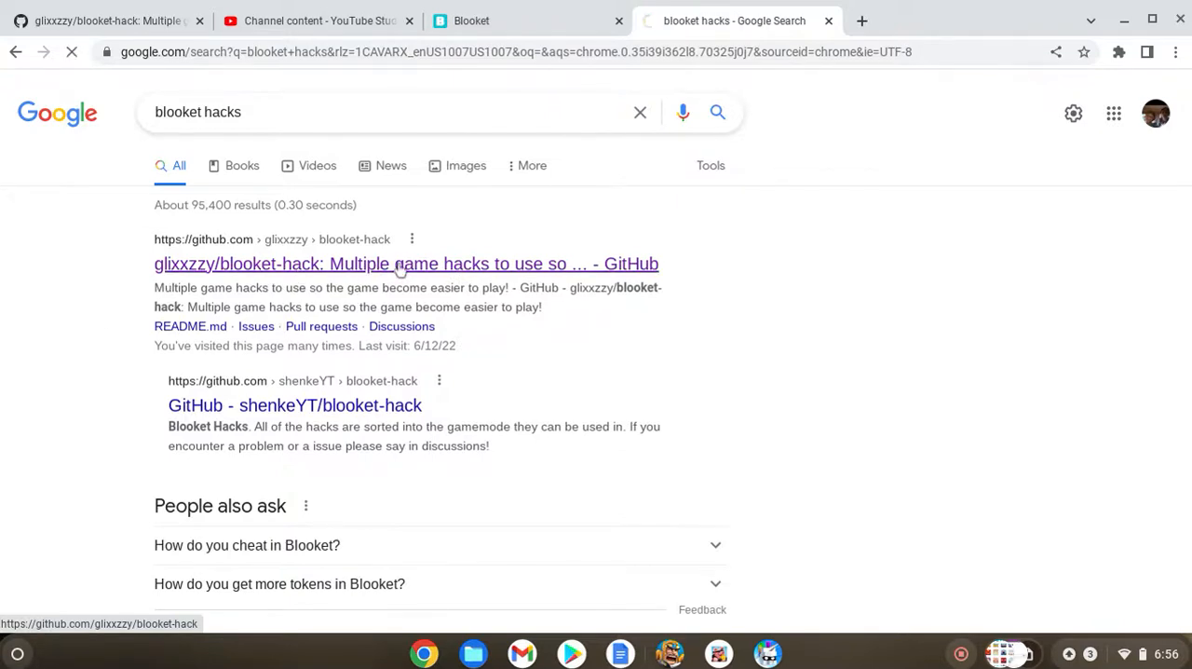
Enter the glixxzzy/blooket-hack repository and browse into its global folder
left_click(406, 265)
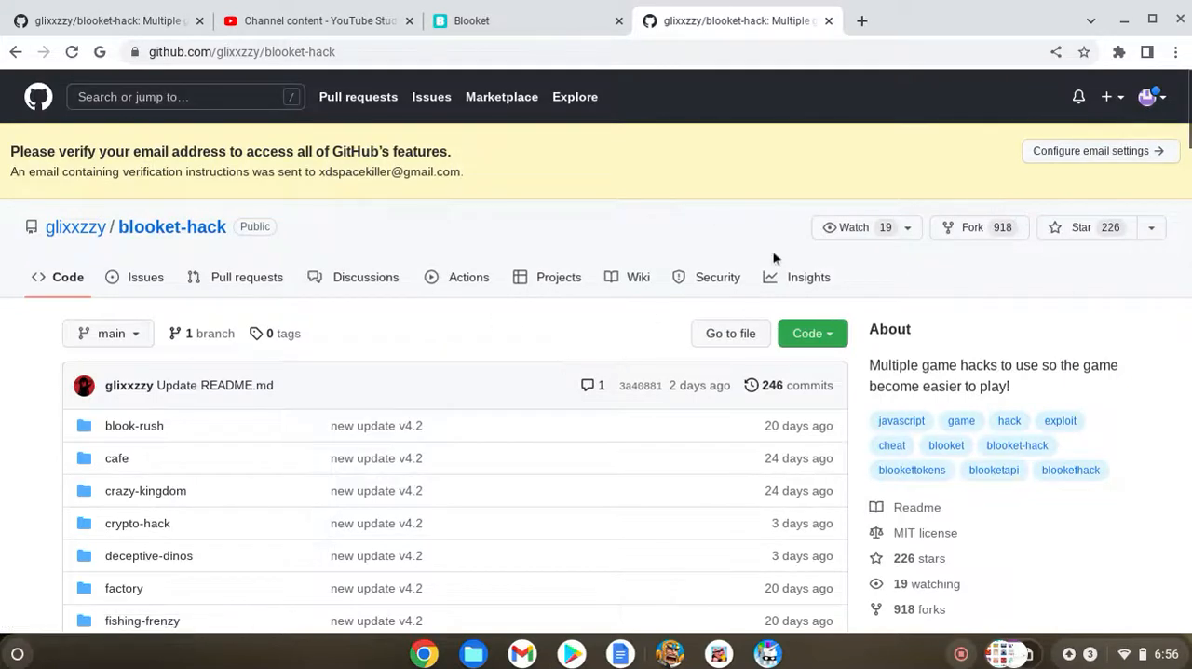
scroll("down", 3)
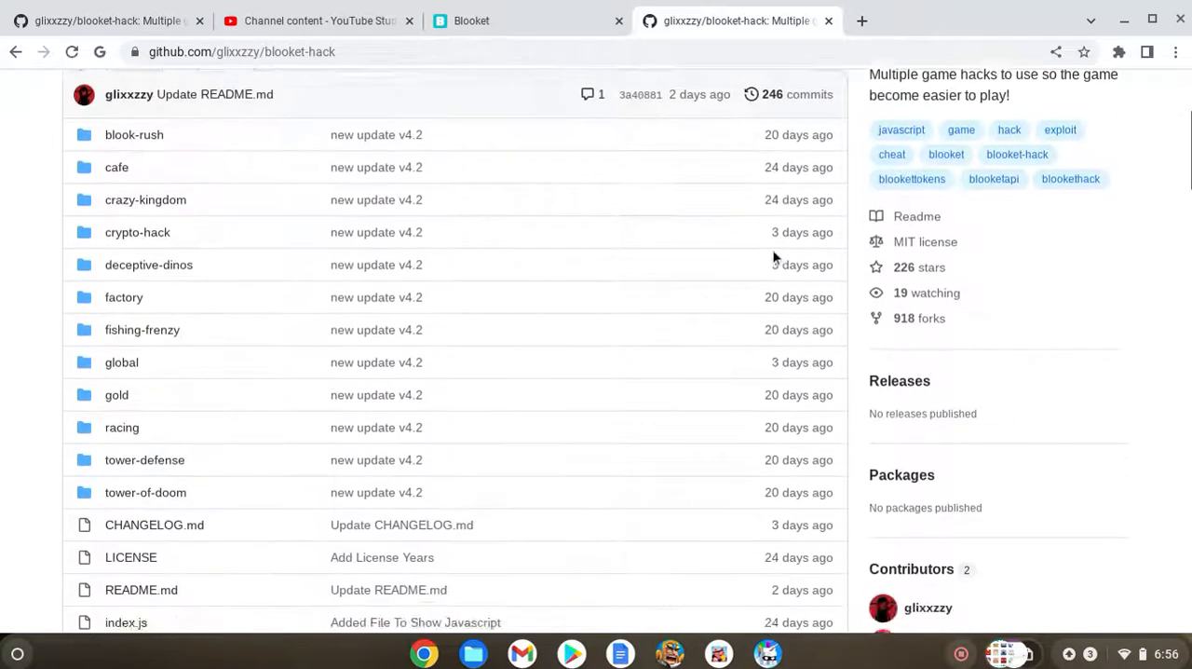
scroll("up", 3)
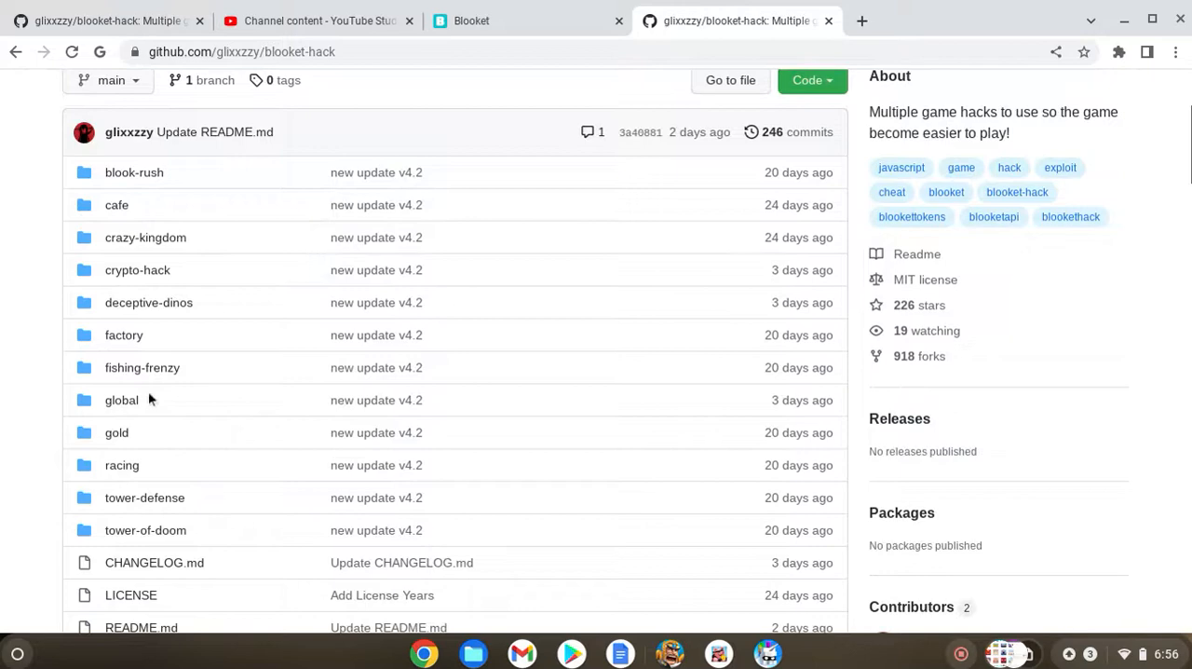
left_click(121, 399)
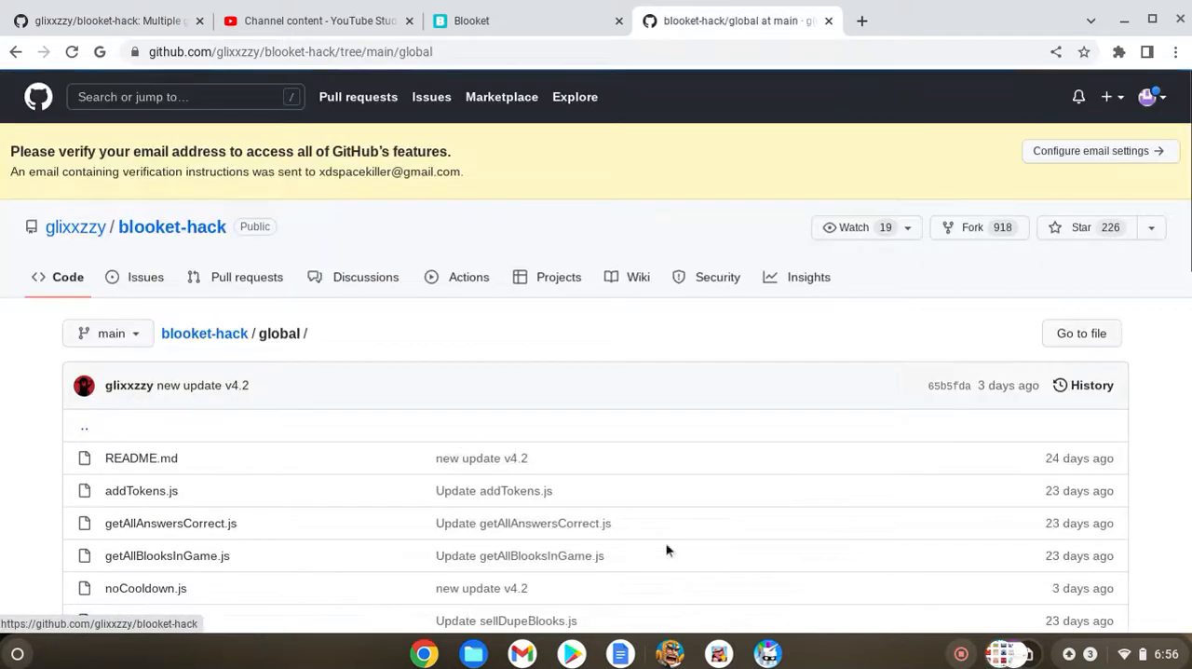
Load the addTokens.js script showing its single line of obfuscated code
scroll("down", 3)
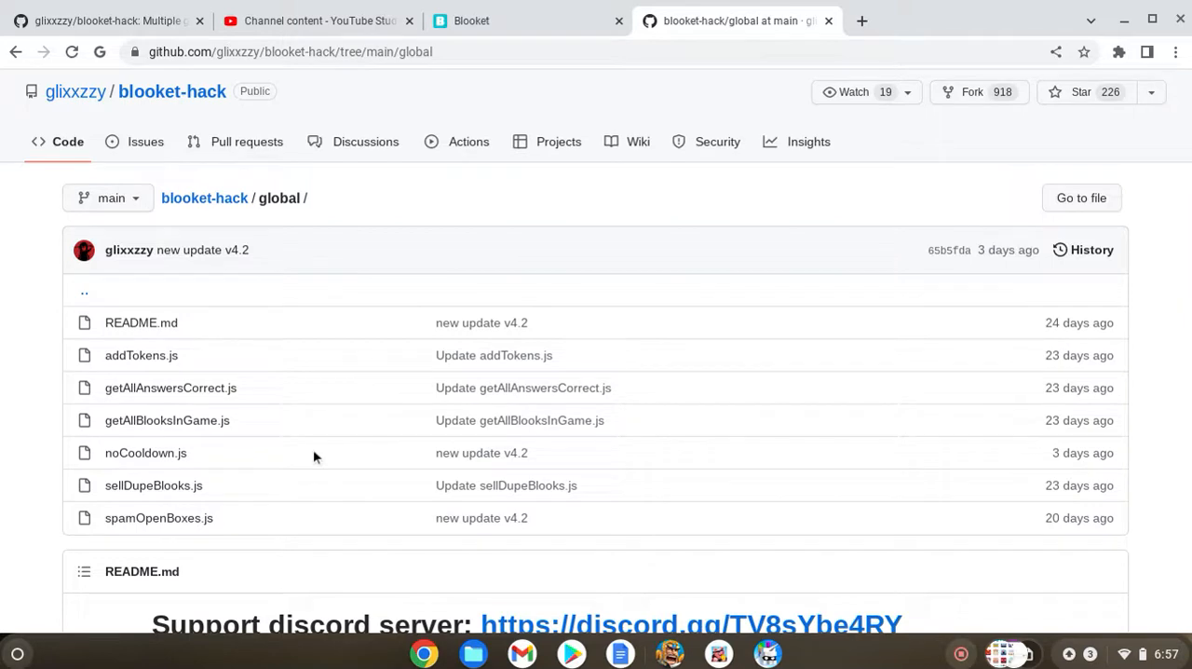
left_click(142, 354)
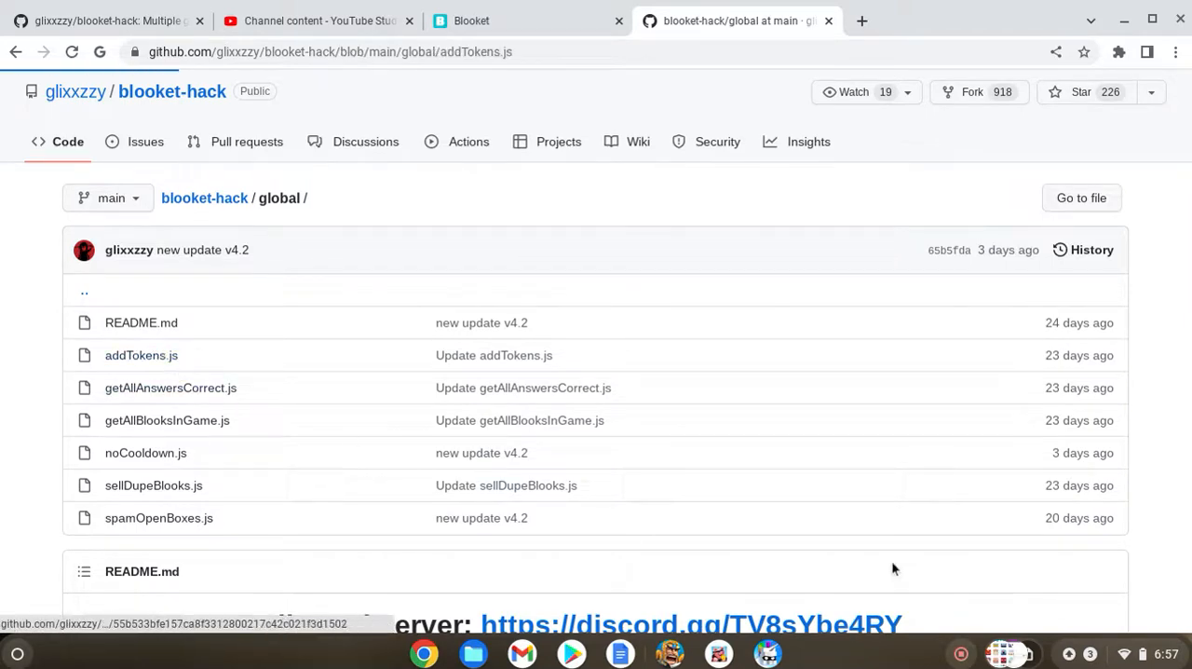
left_click(142, 354)
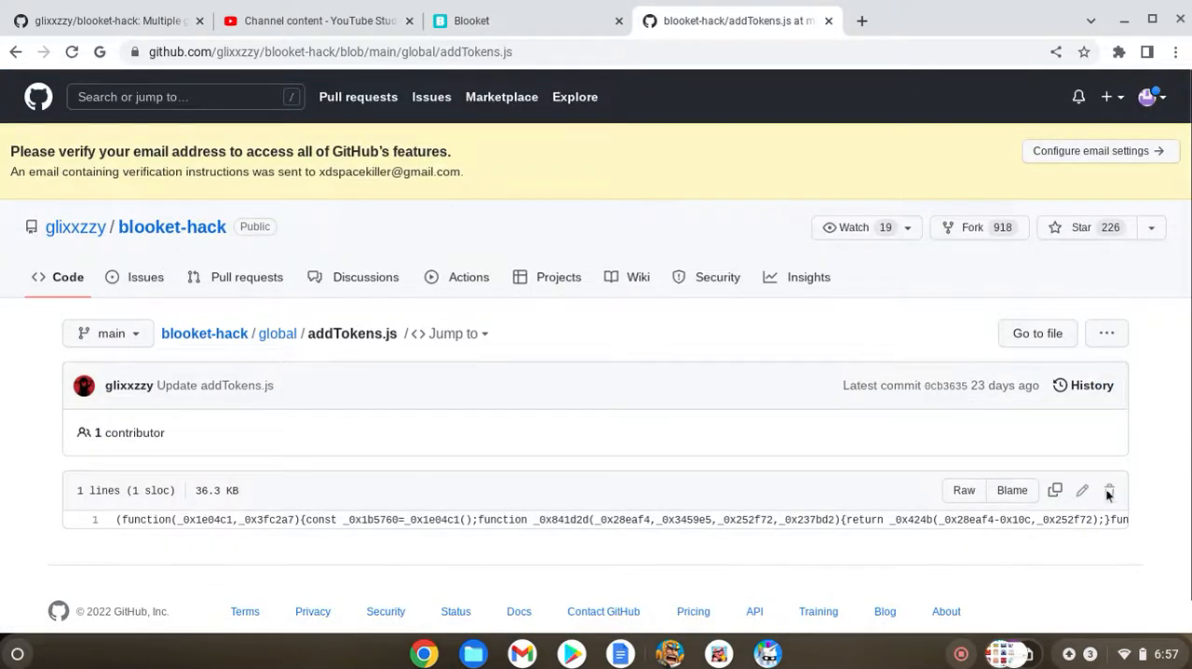
mouse_move(965, 489)
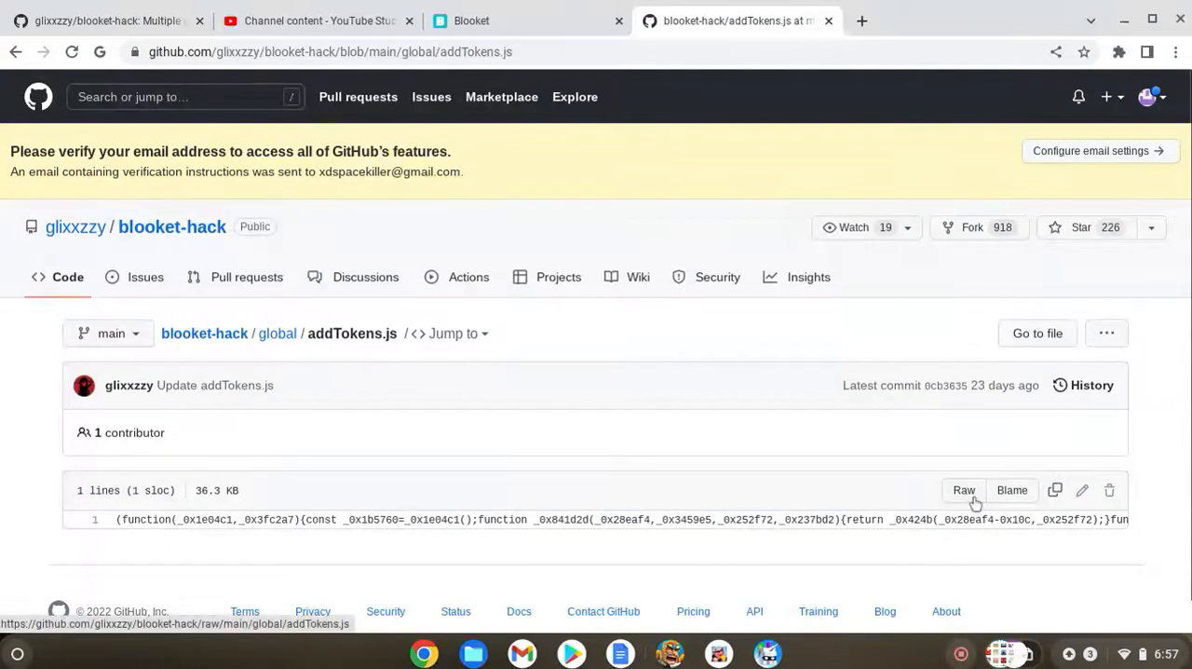
mouse_move(1014, 544)
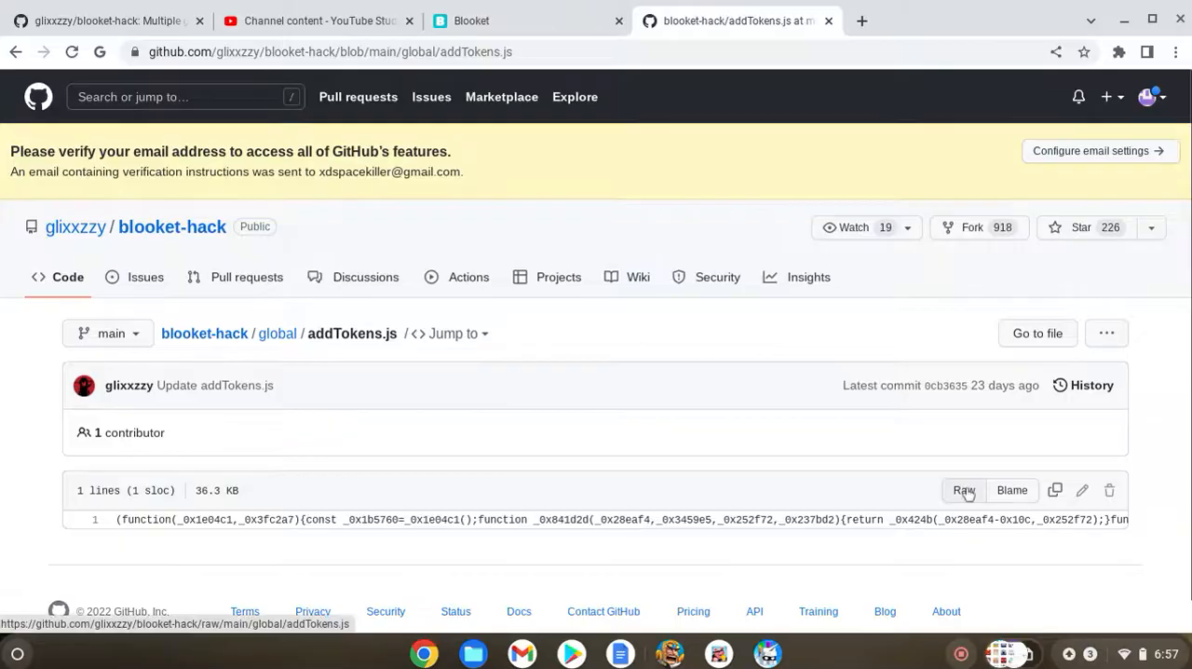
View addTokens.js as raw plain text, then bring the Blooket site tab forward
left_click(965, 490)
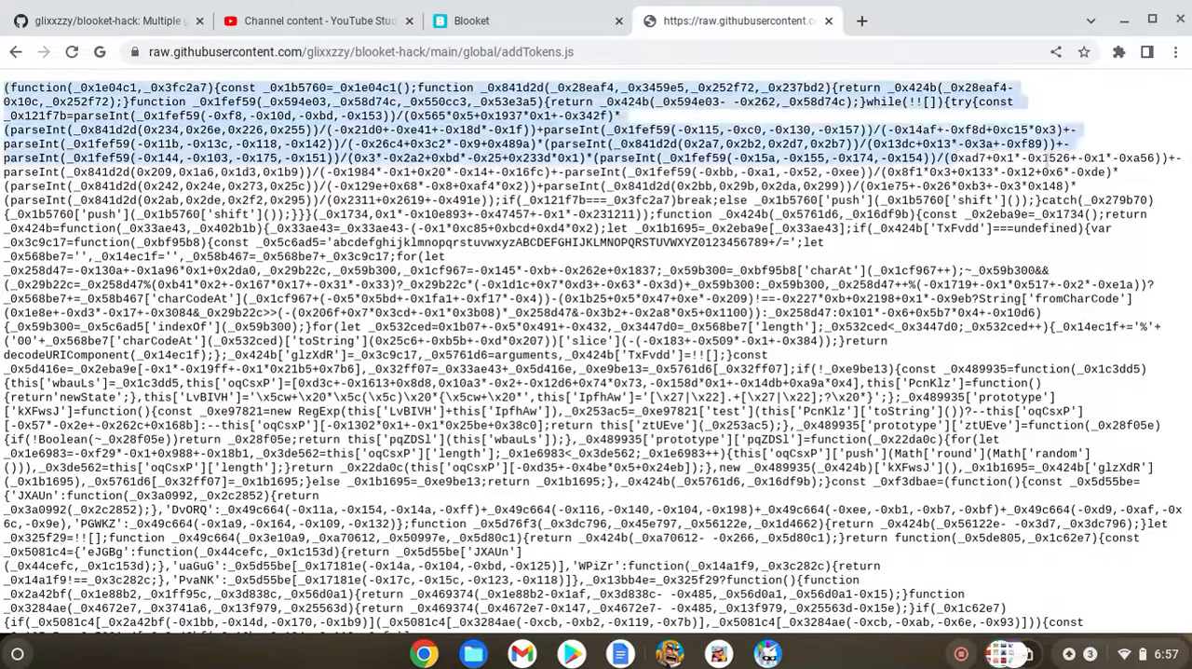
scroll("down", 3)
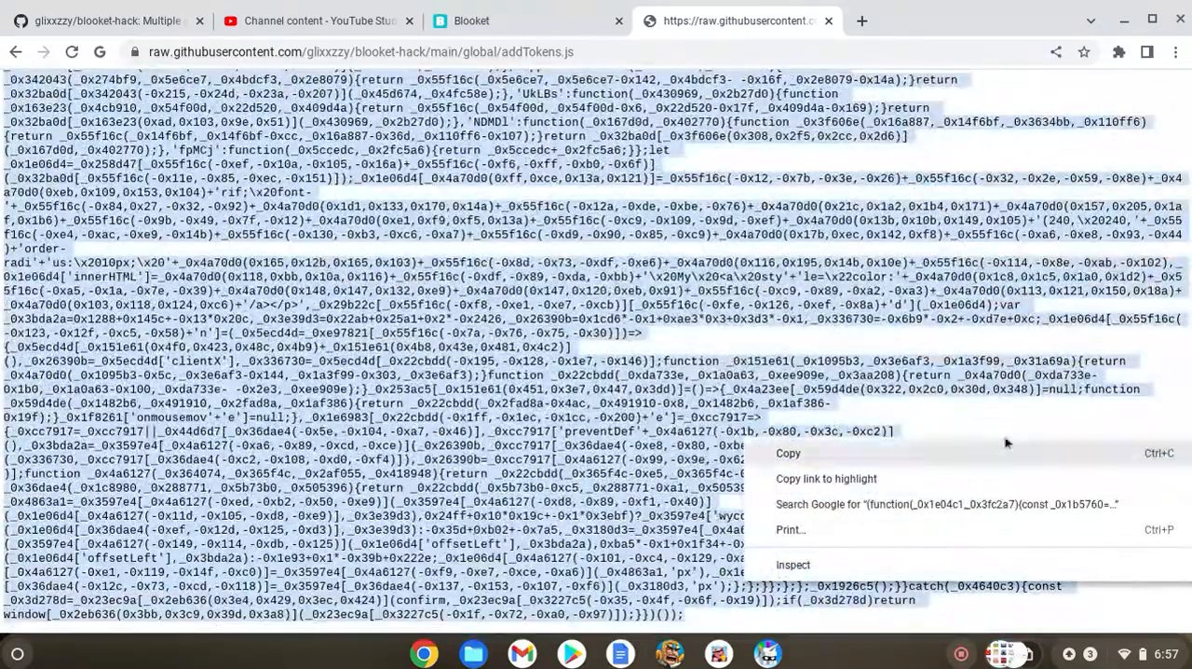
left_click(469, 21)
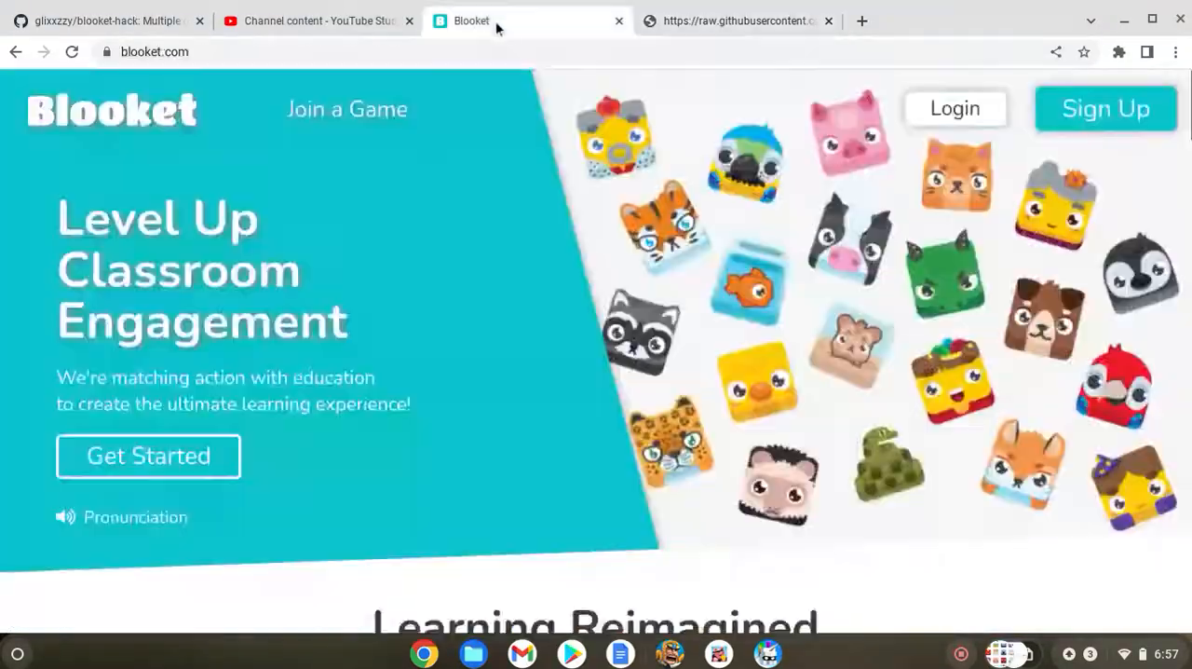
Sign in to Blooket, visit the Blooks collection, then the Market showing 984 tokens
left_click(954, 108)
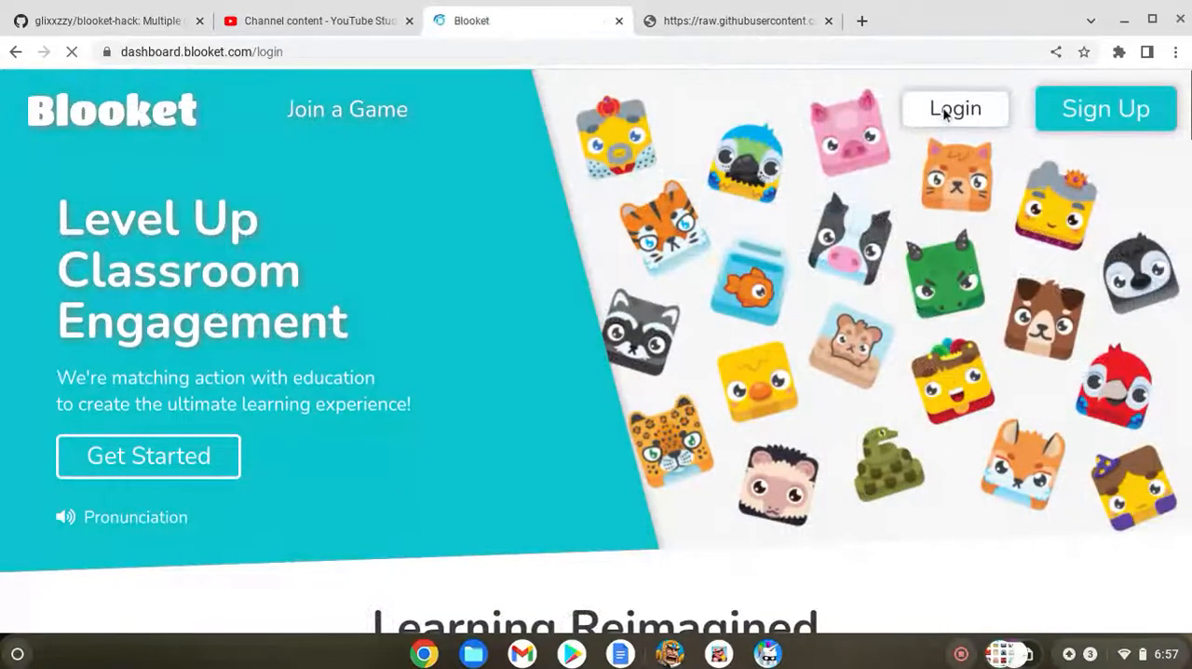
left_click(954, 108)
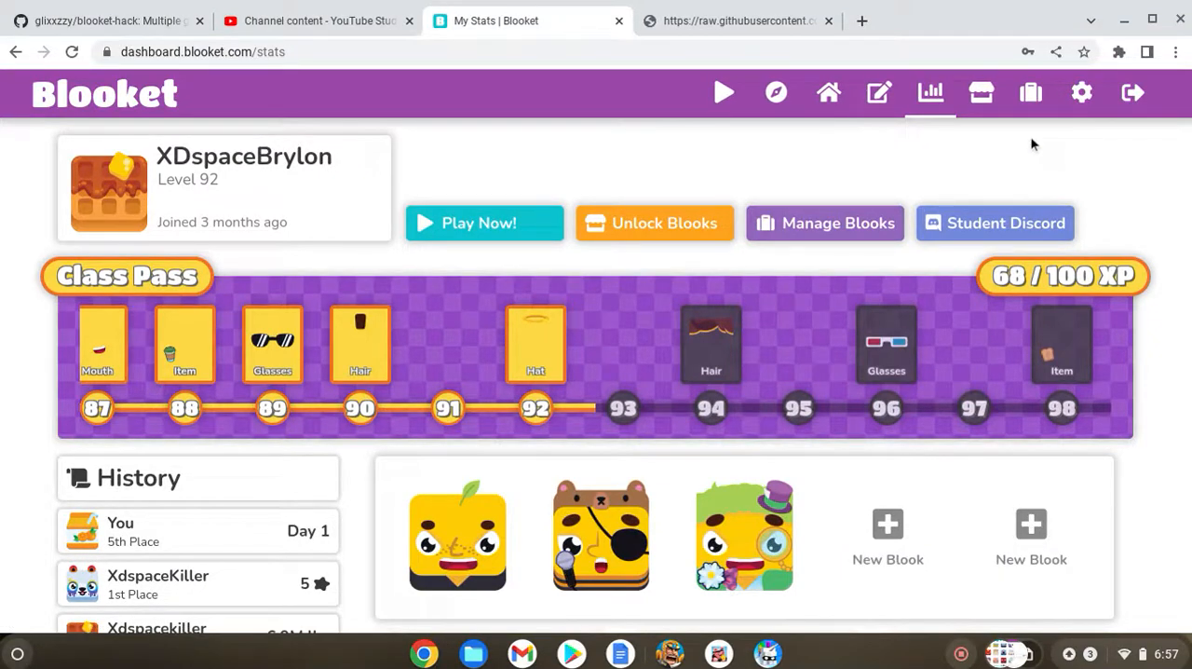
mouse_move(1017, 164)
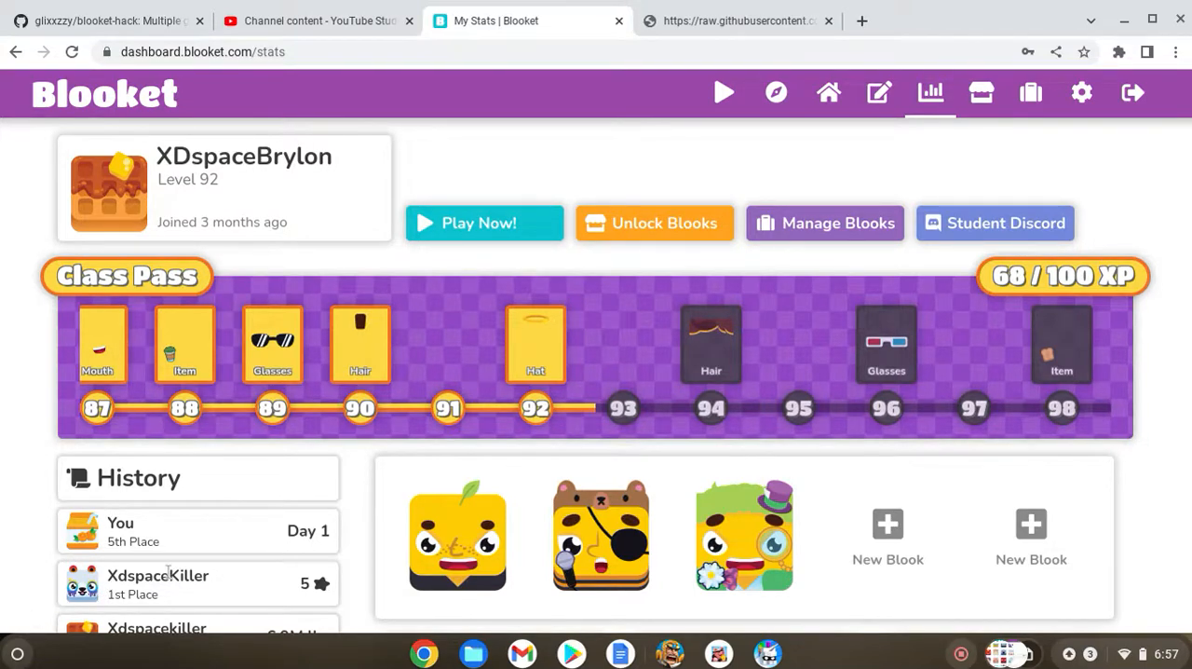
mouse_move(968, 93)
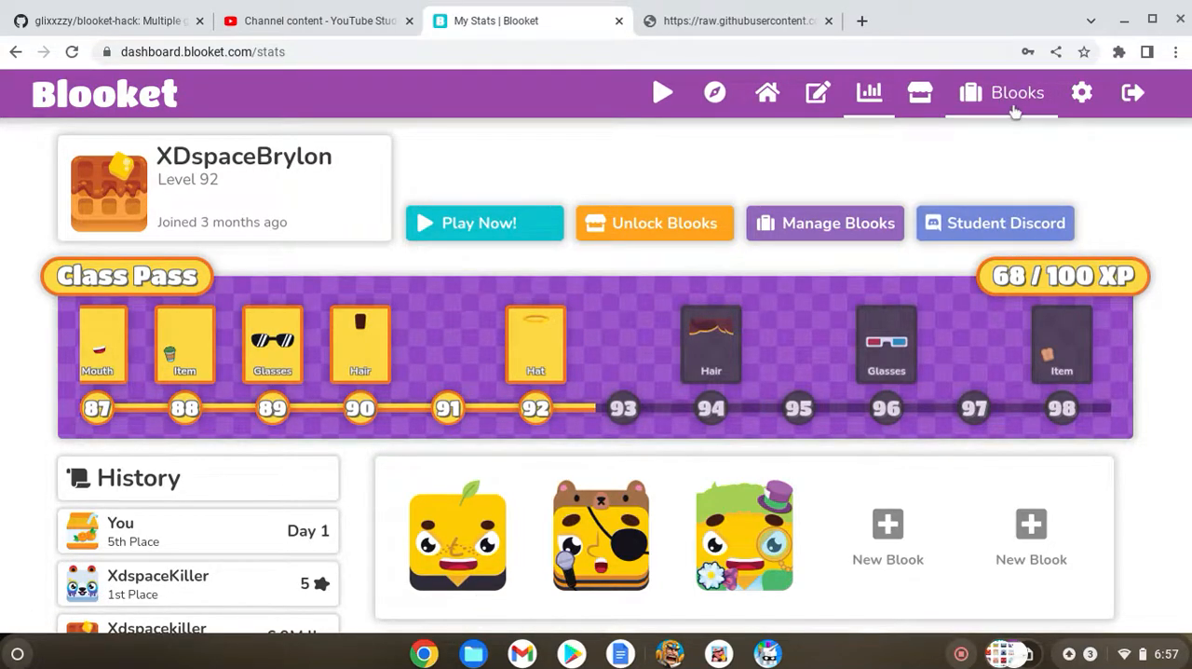
mouse_move(1016, 102)
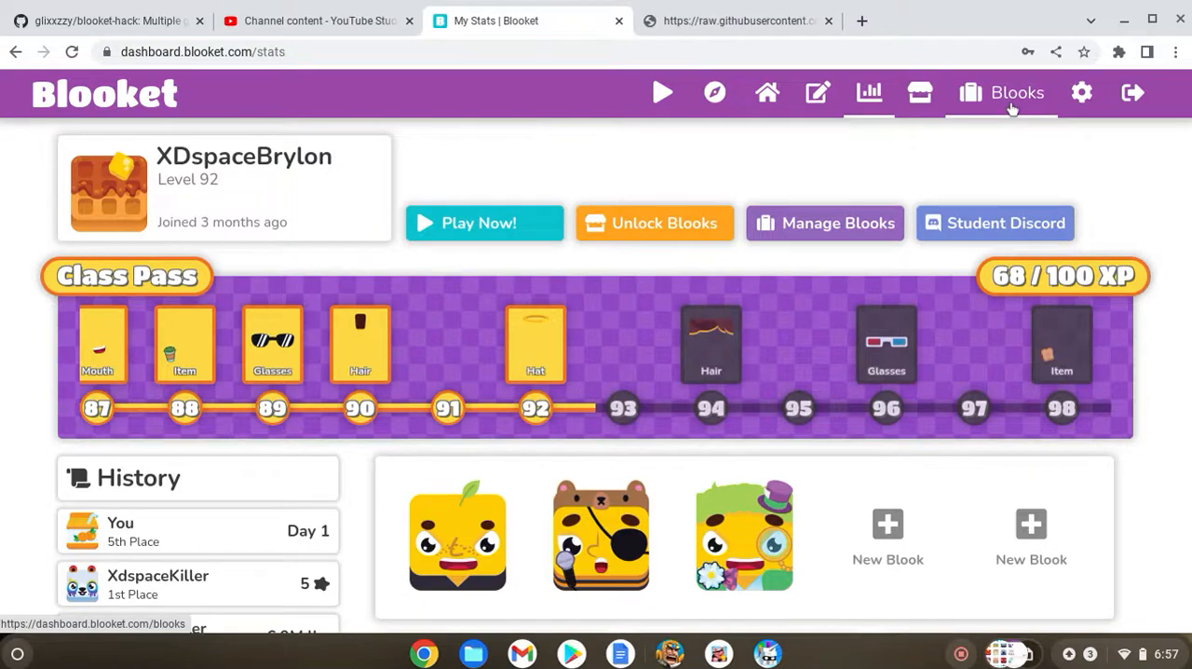
left_click(968, 94)
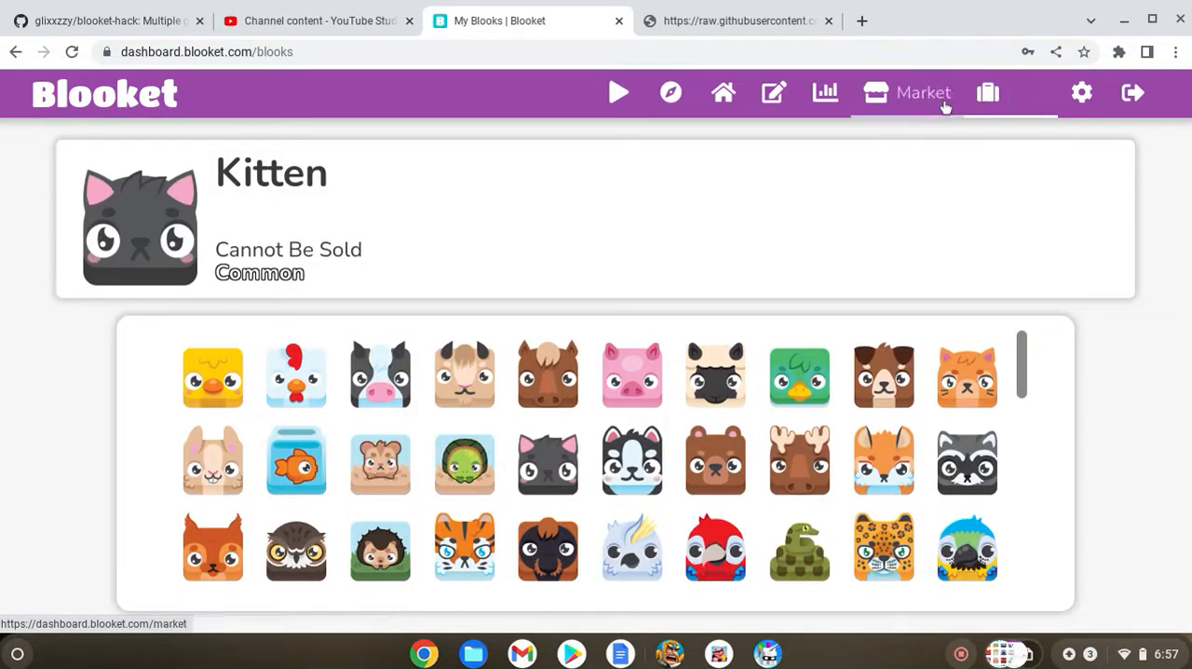
mouse_move(971, 93)
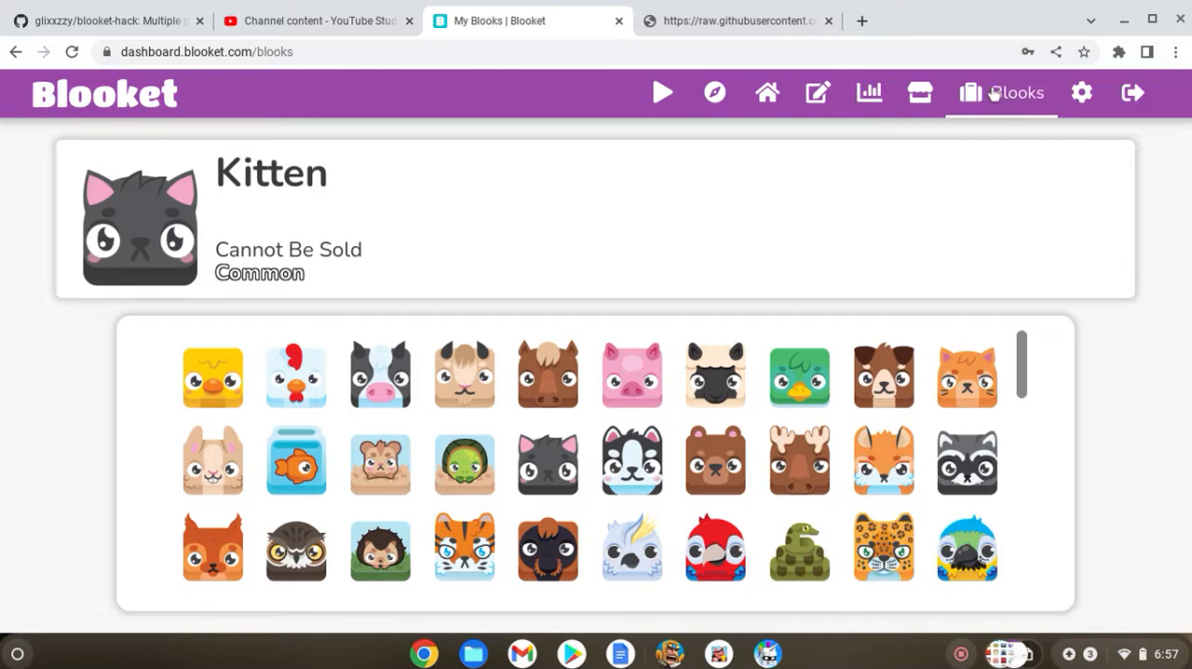
left_click(980, 93)
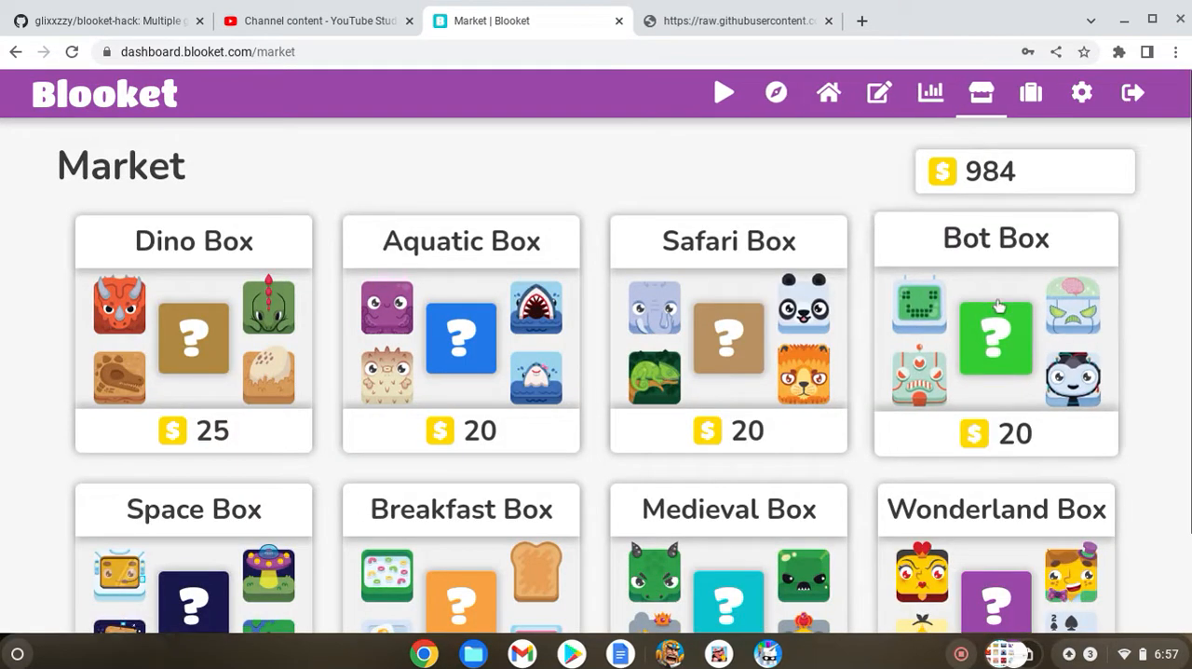
mouse_move(887, 171)
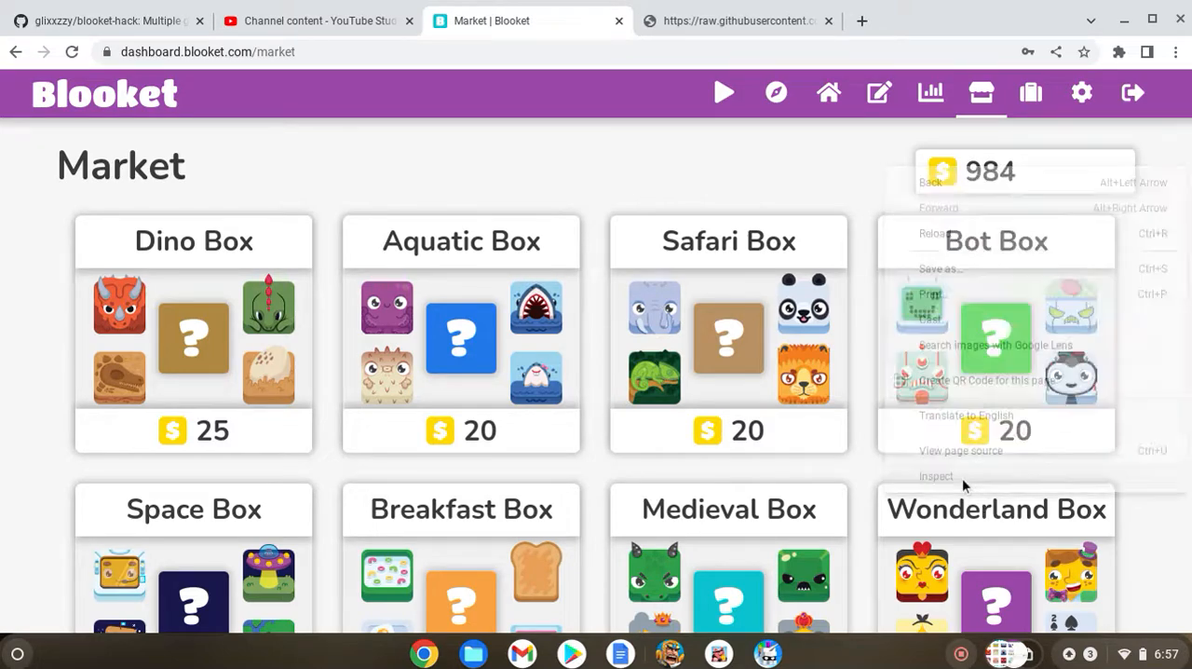
Paste the addTokens script into the developer console beside the Market page
left_click(936, 477)
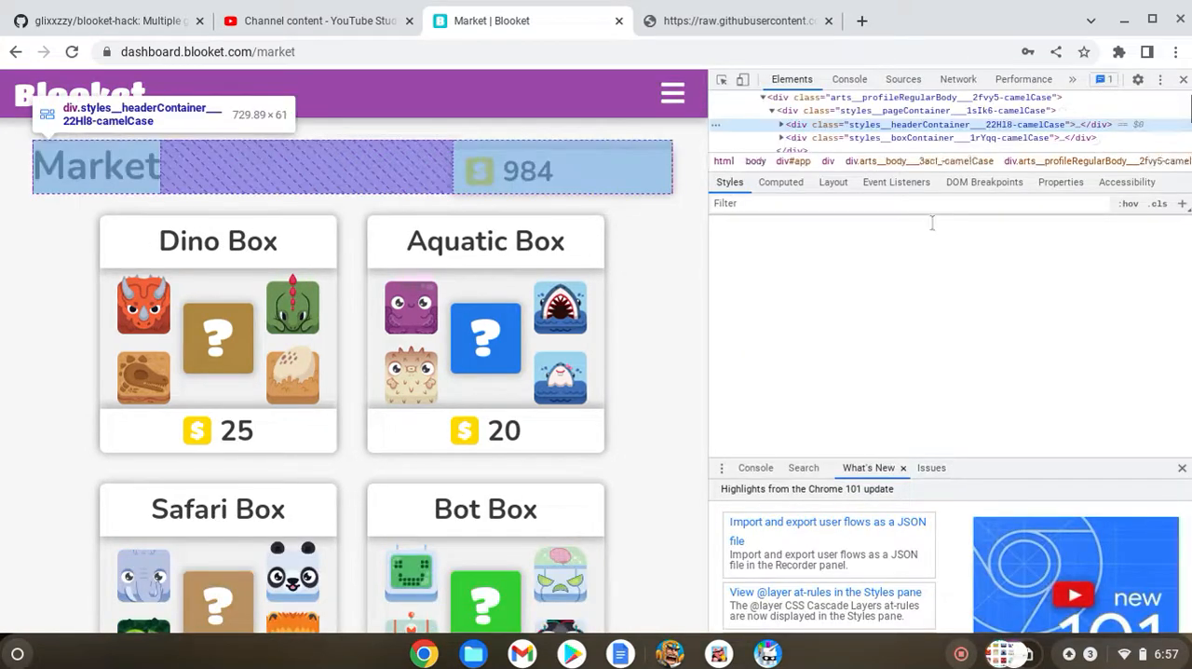
left_click(849, 78)
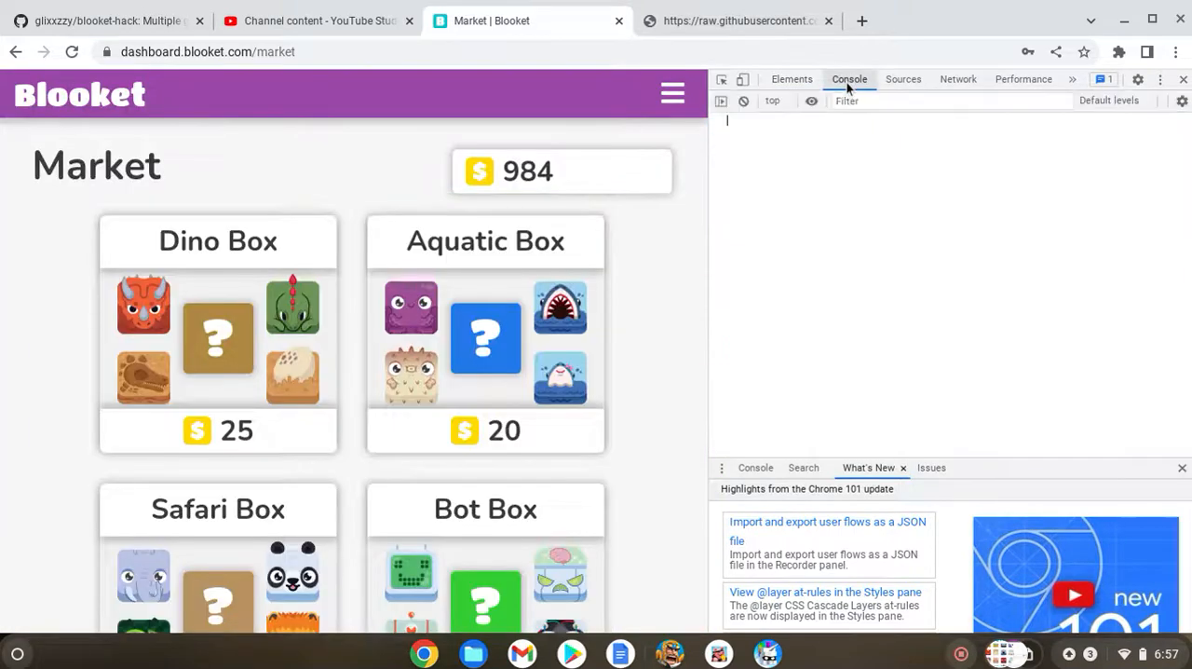
right_click(731, 121)
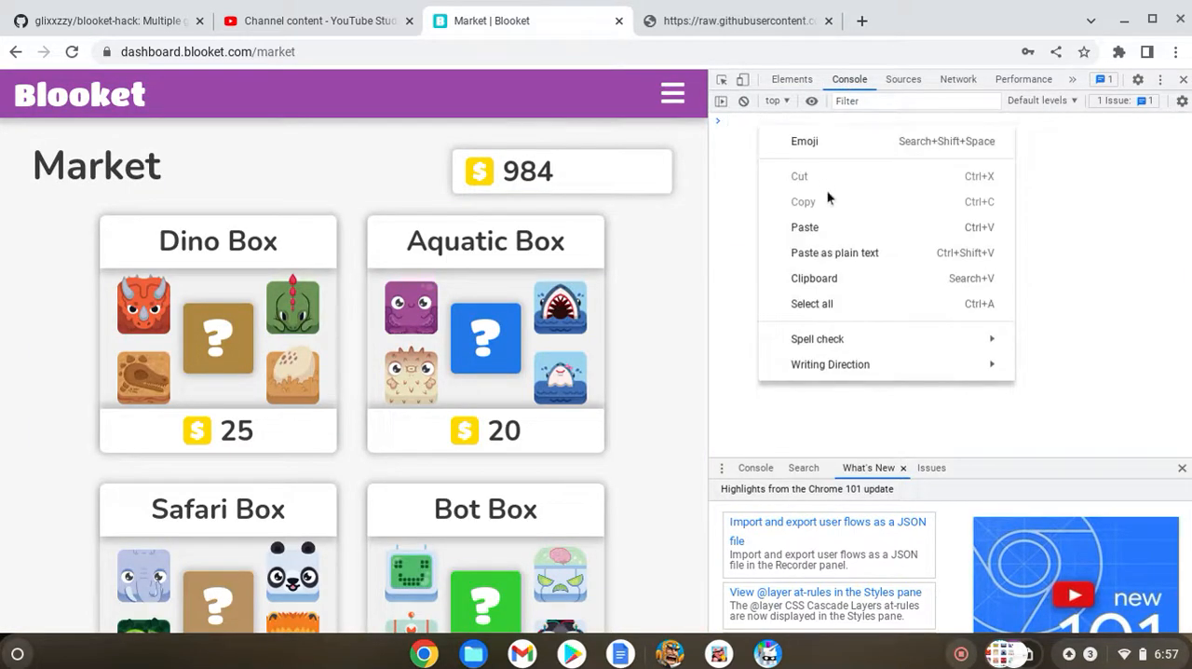
left_click(804, 227)
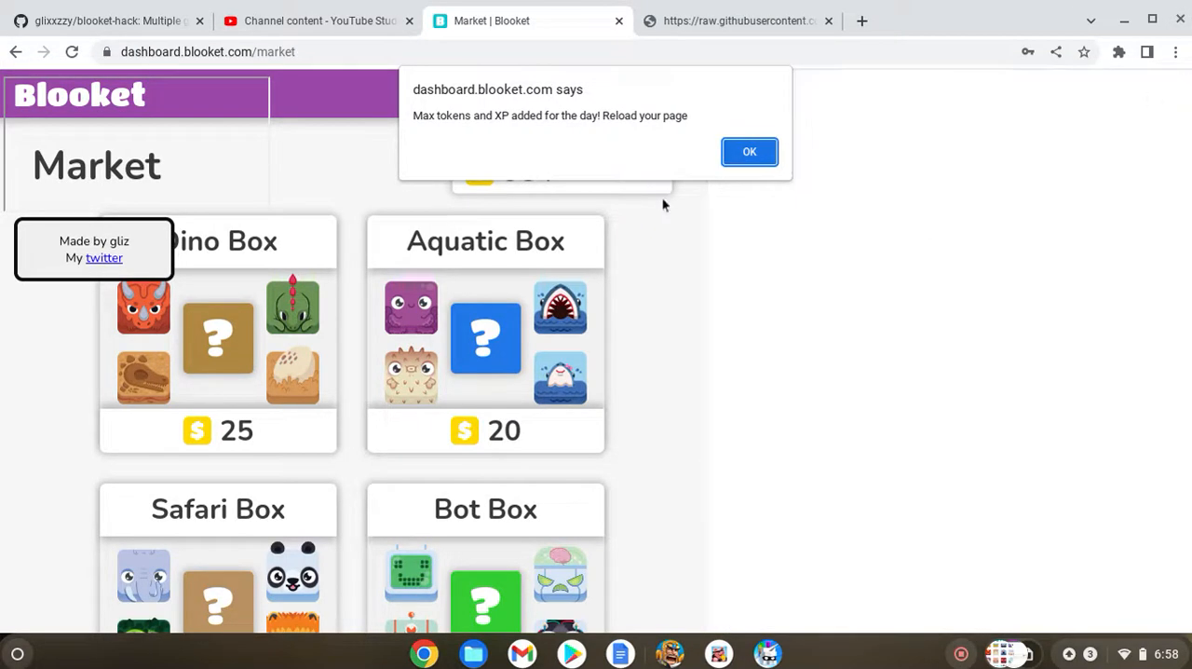
mouse_move(764, 160)
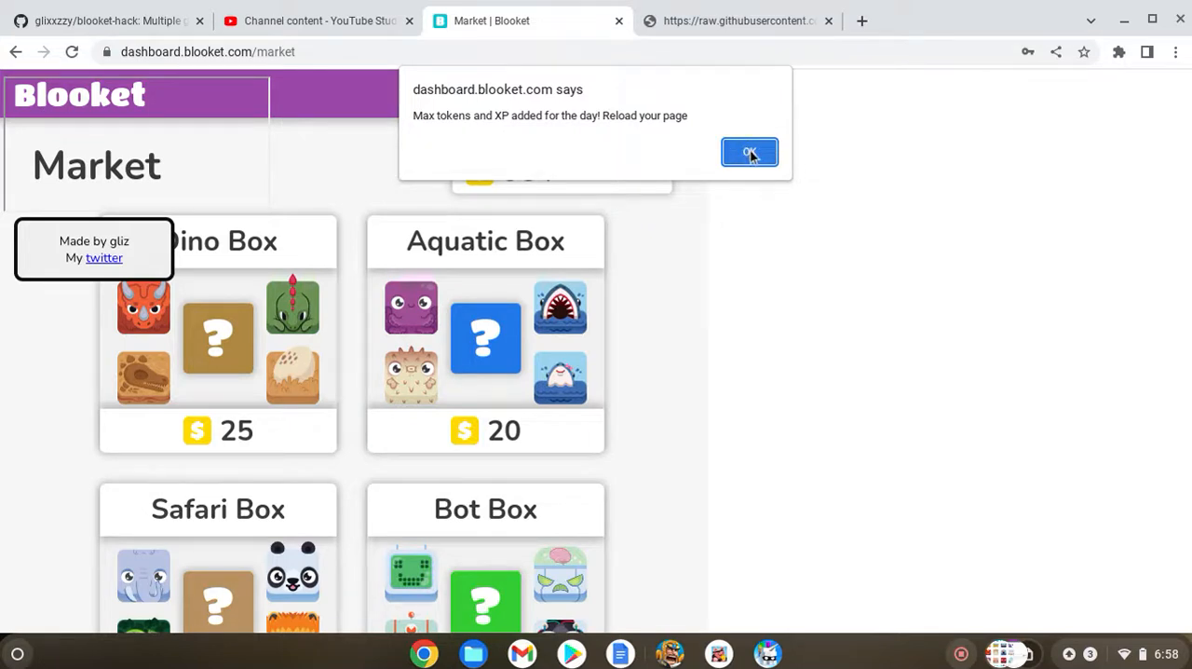
Dismiss the 'Max tokens and XP added' alert, returning to the Market page
left_click(749, 153)
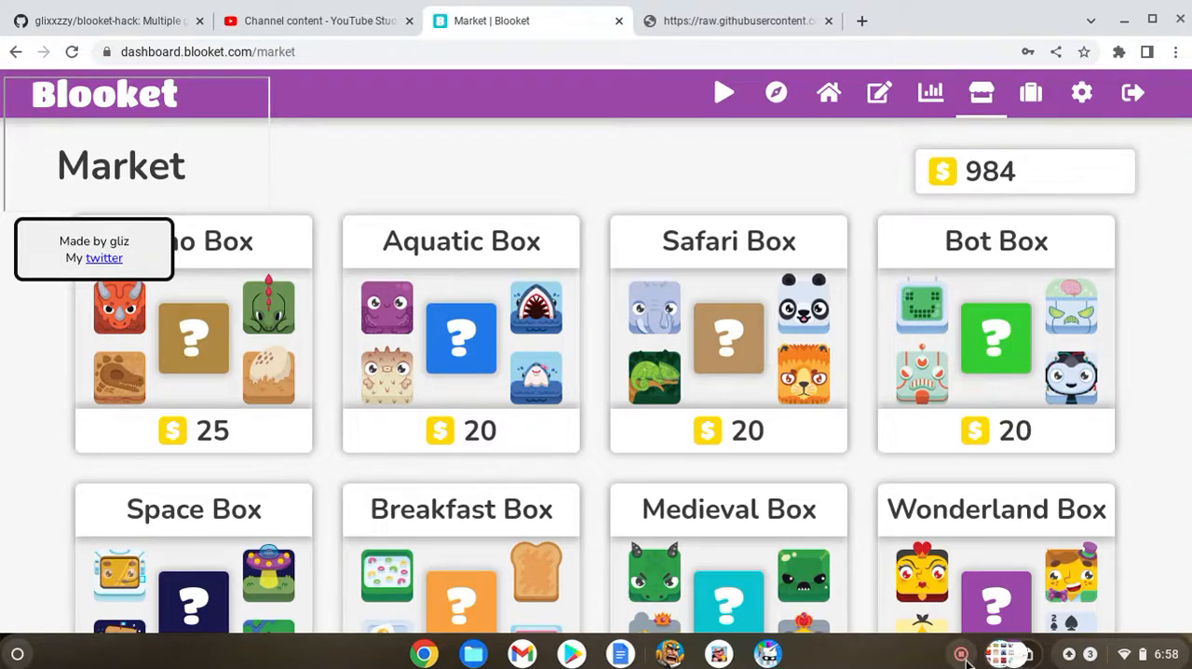
mouse_move(961, 652)
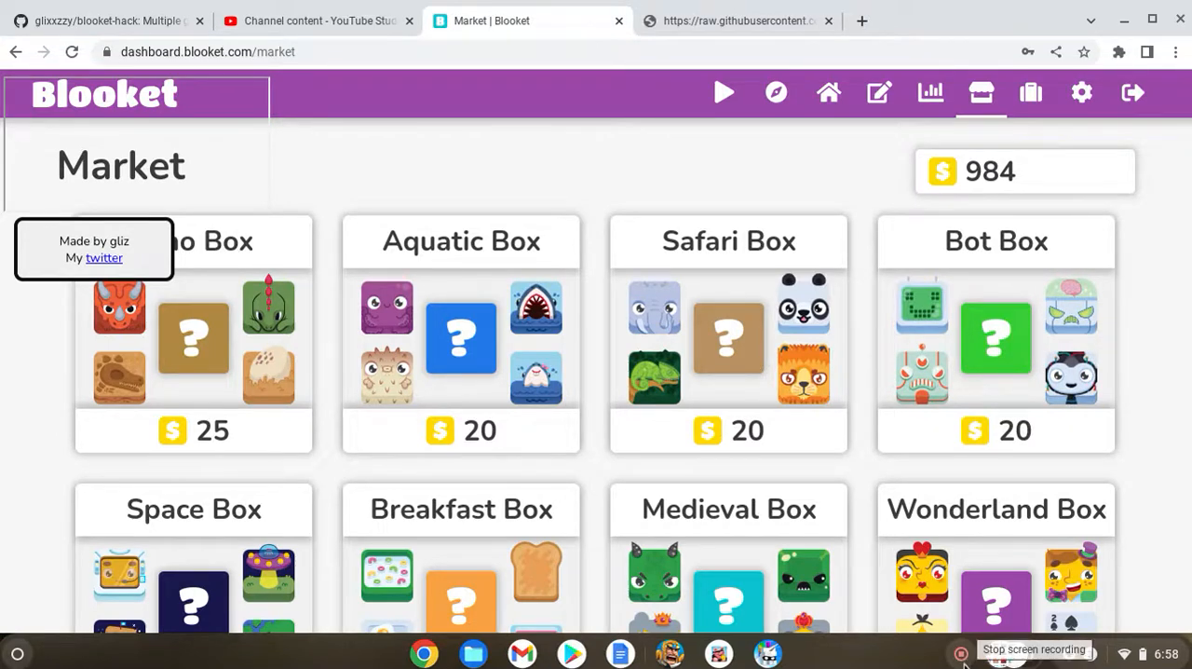